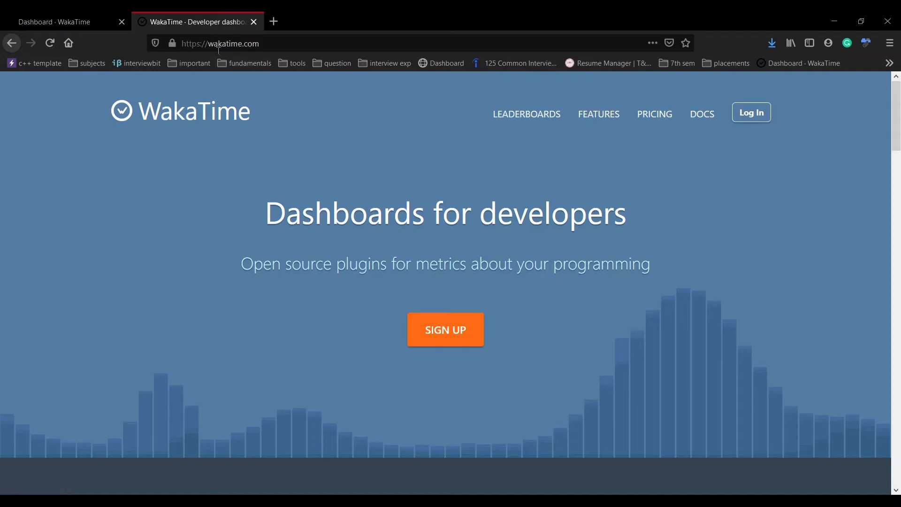
pyautogui.moveTo(278, 104)
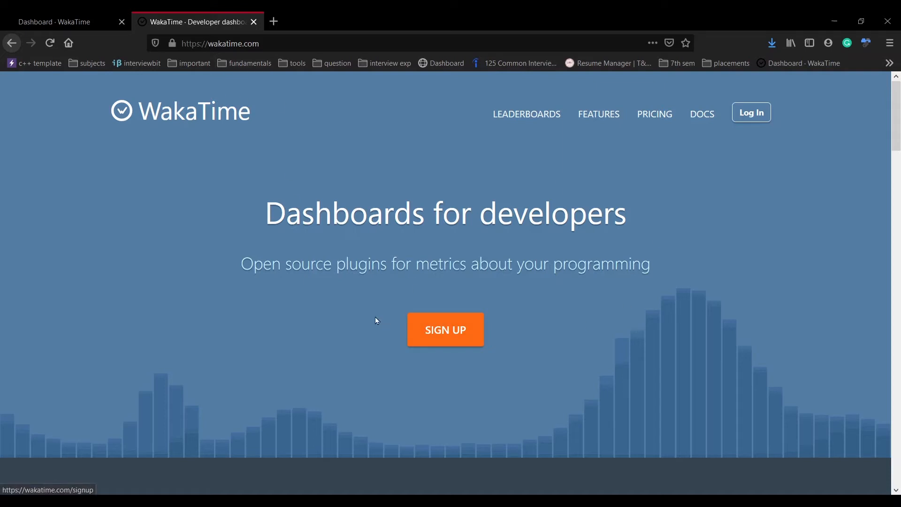
pyautogui.moveTo(287, 256)
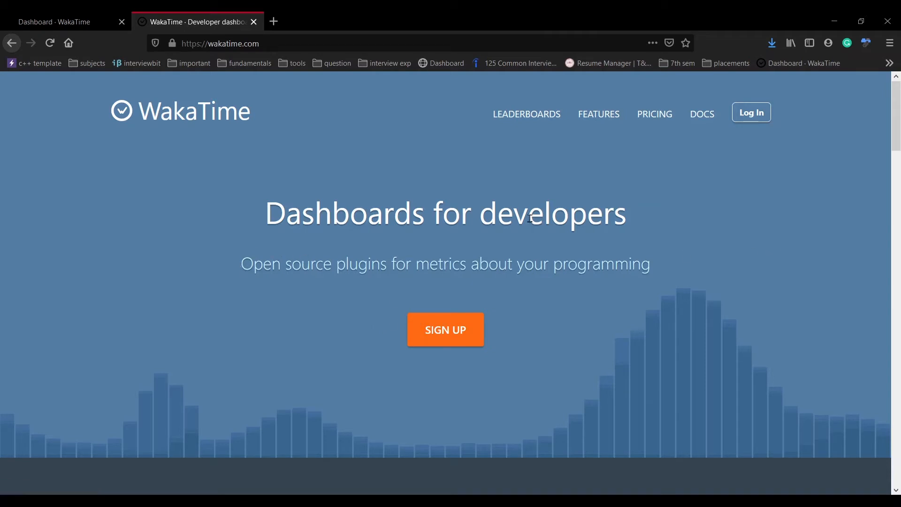
pyautogui.moveTo(456, 249)
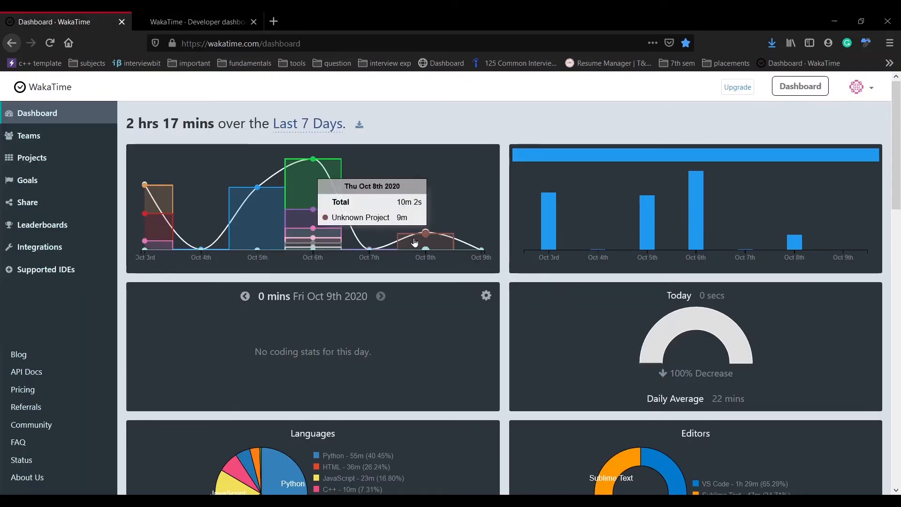
pyautogui.moveTo(39, 247)
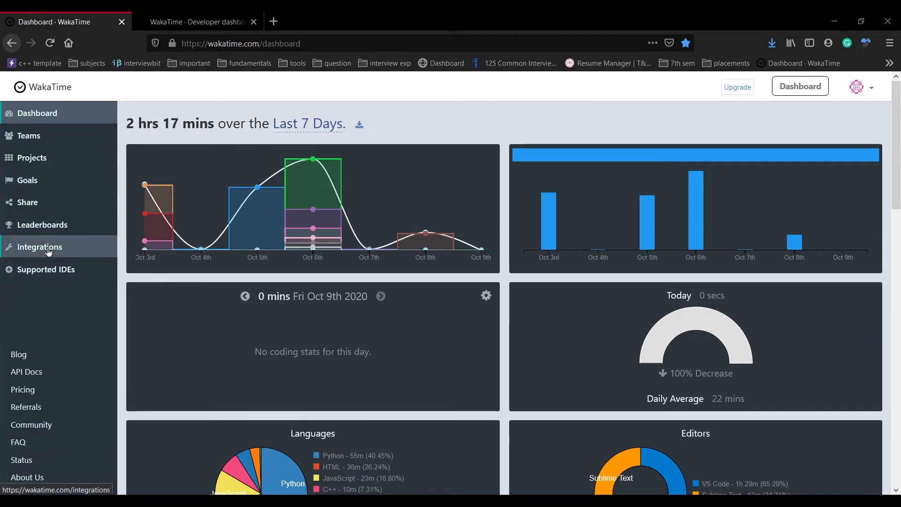
# - Go to the Integrations page from the dashboard sidebar
pyautogui.click(40, 247)
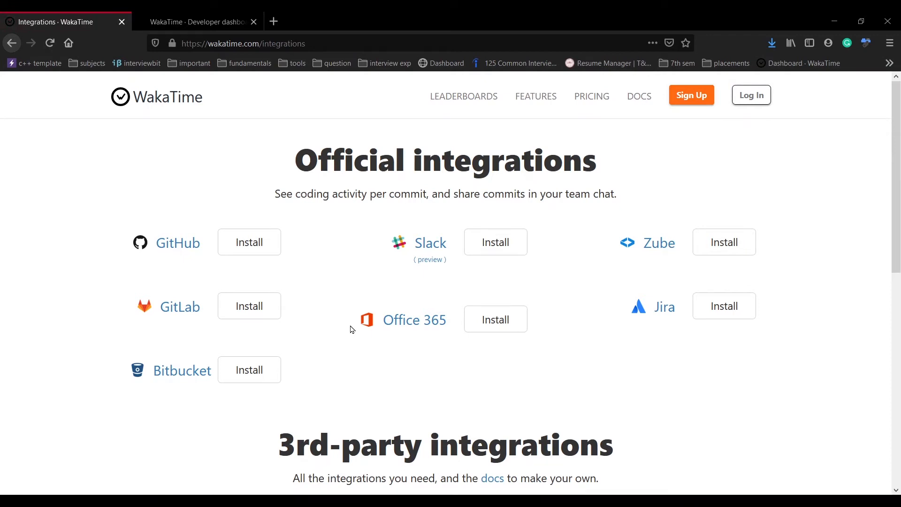
pyautogui.moveTo(178, 243)
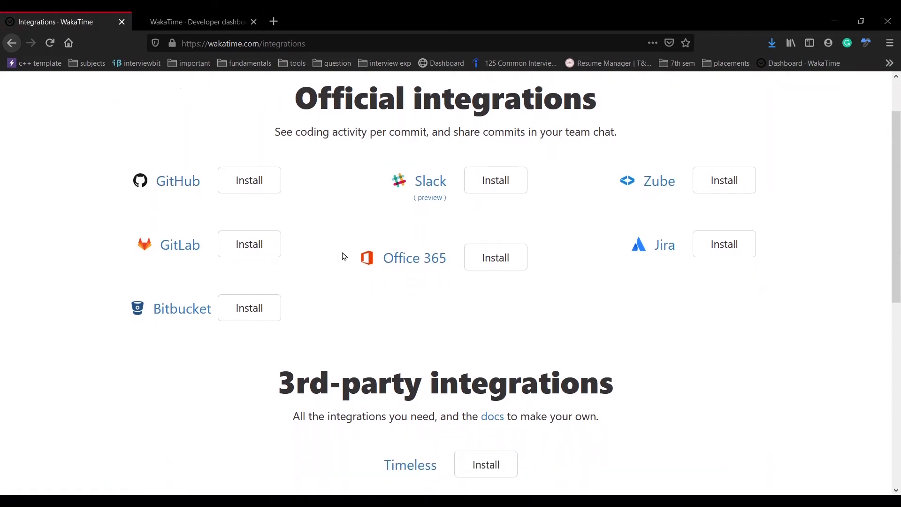
# - Look through the official integrations down to the editor plugins and back
pyautogui.scroll(-3)
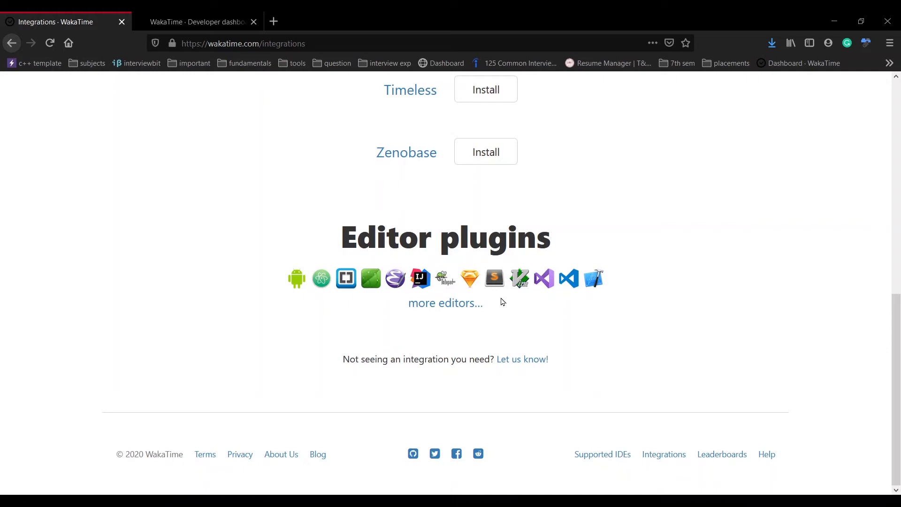
pyautogui.moveTo(511, 304)
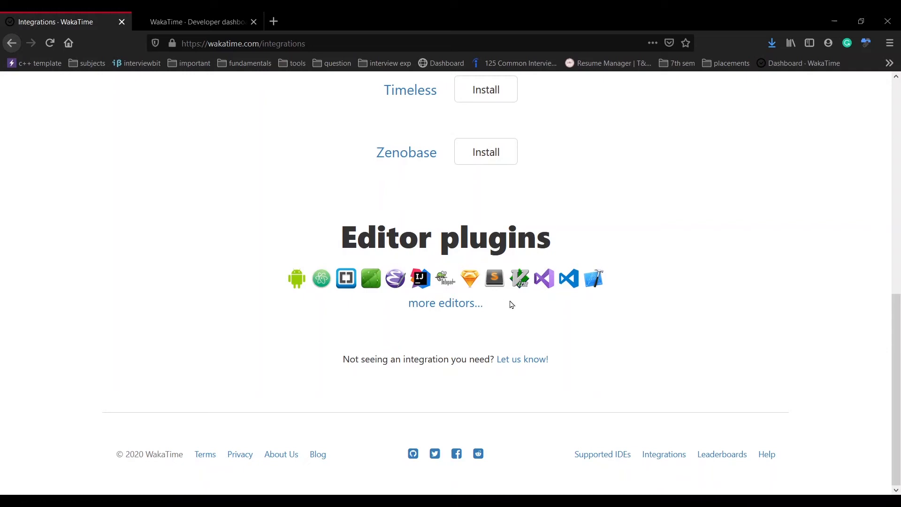
pyautogui.scroll(3)
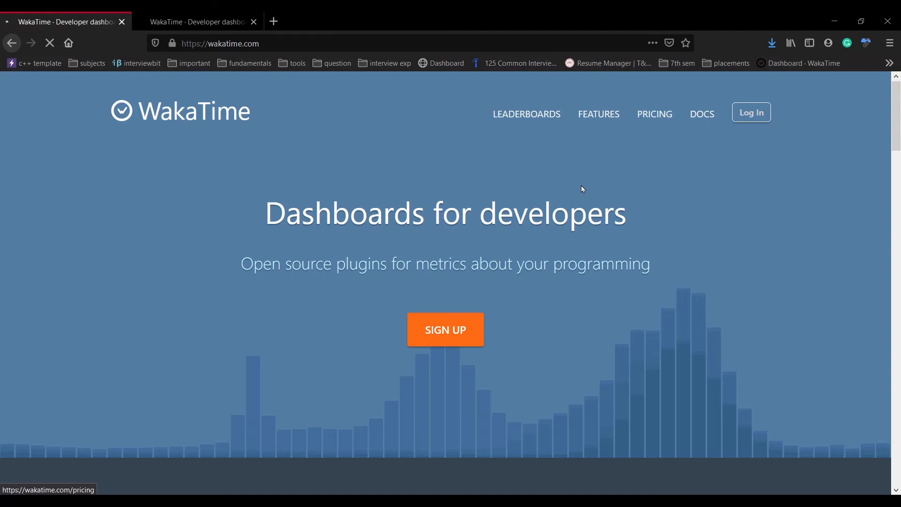
# - Log in to WakaTime through the GitHub account from the homepage
pyautogui.click(750, 111)
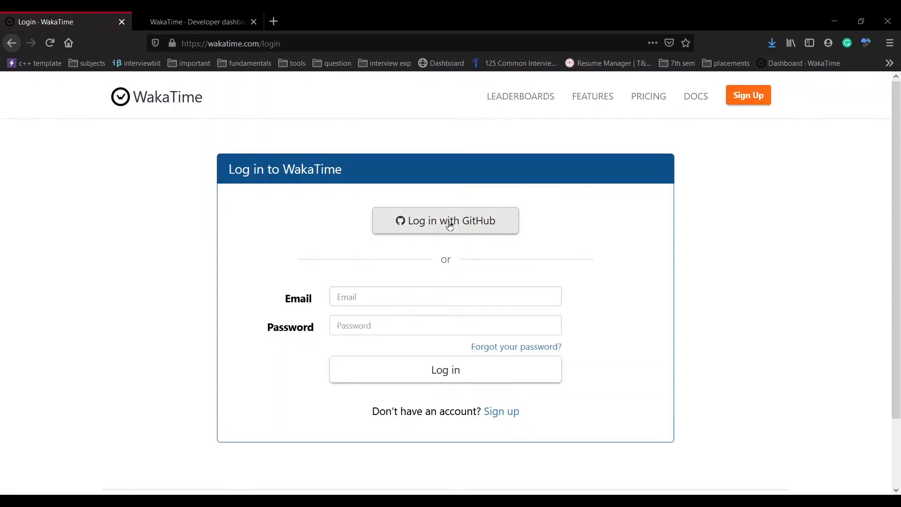
pyautogui.click(445, 220)
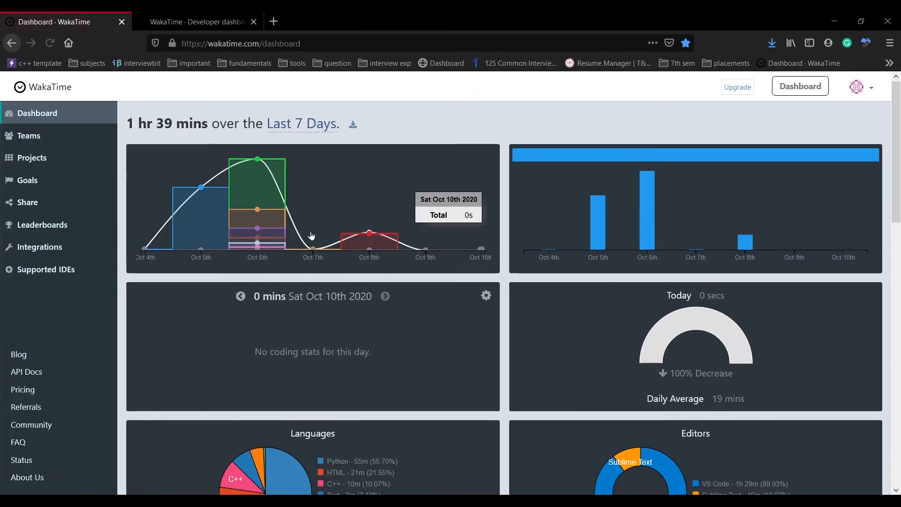
pyautogui.moveTo(343, 287)
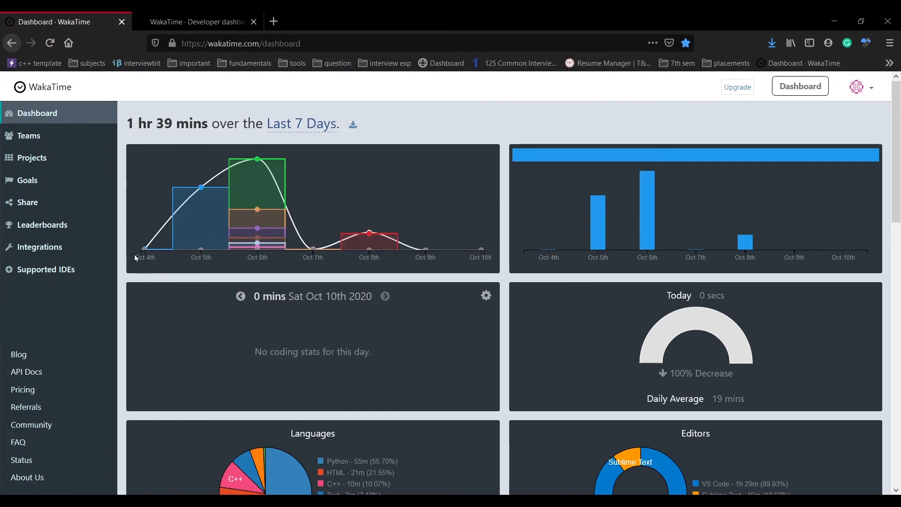
pyautogui.moveTo(211, 255)
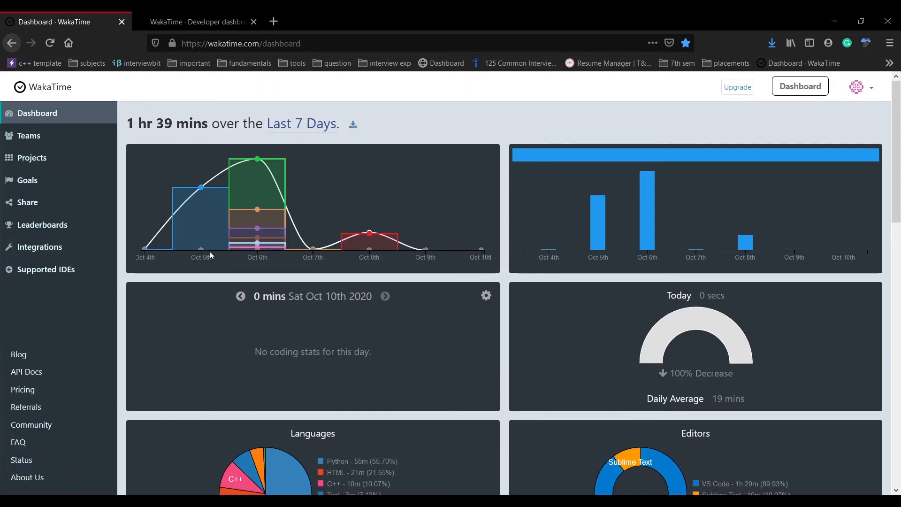
pyautogui.moveTo(143, 253)
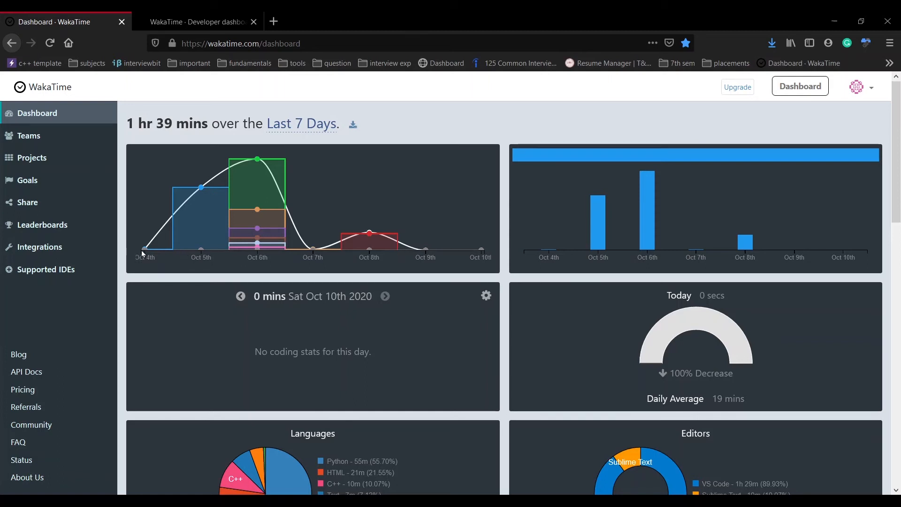
pyautogui.moveTo(598, 224)
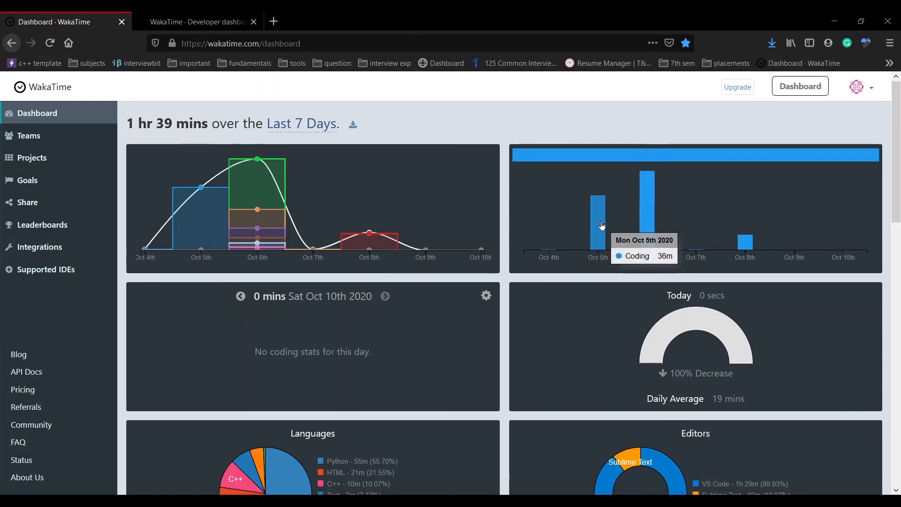
pyautogui.moveTo(648, 237)
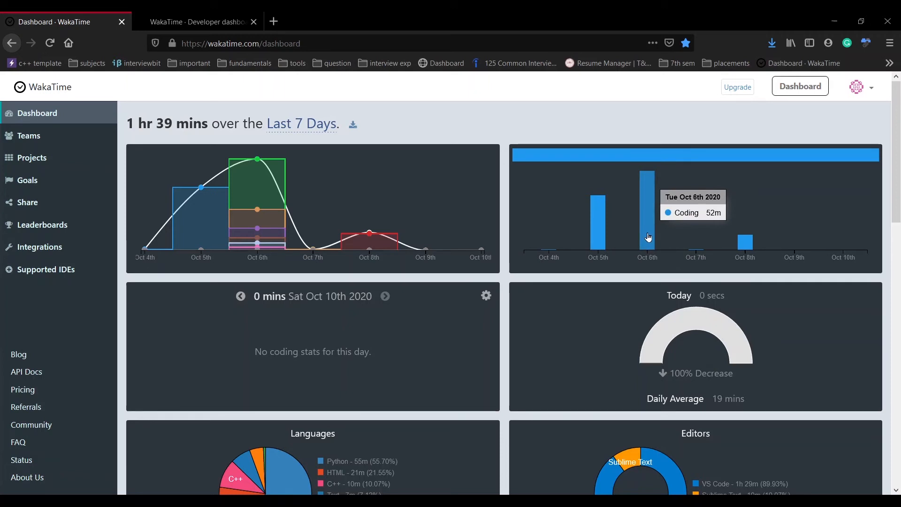
# - Scroll past the Languages and Editors charts to the Projects list and footer
pyautogui.scroll(-3)
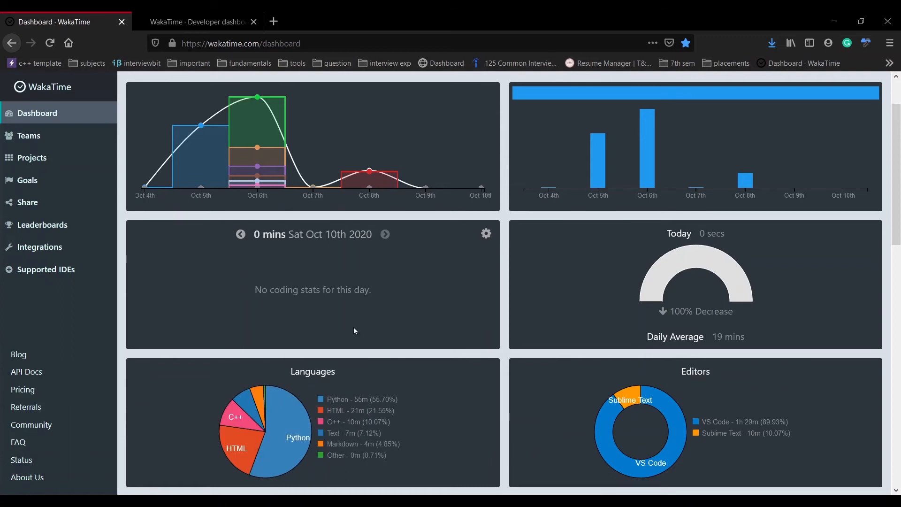
pyautogui.scroll(-3)
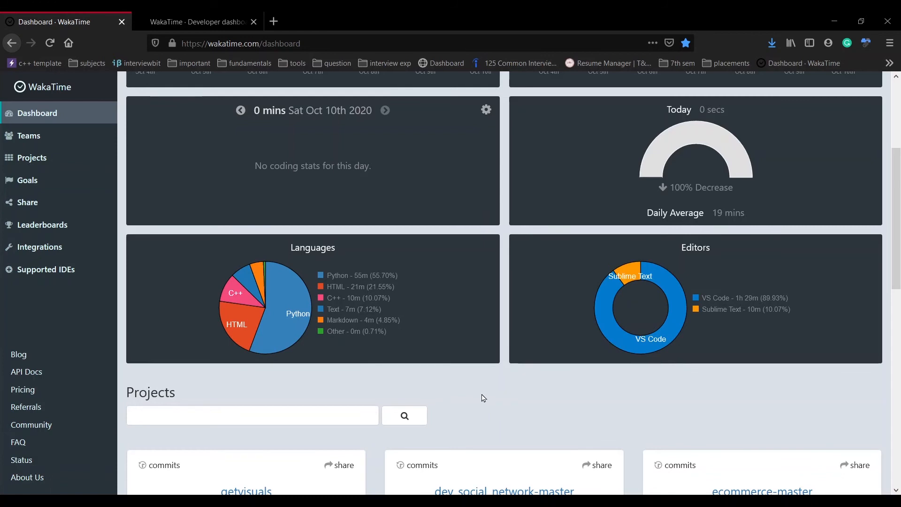
pyautogui.scroll(-3)
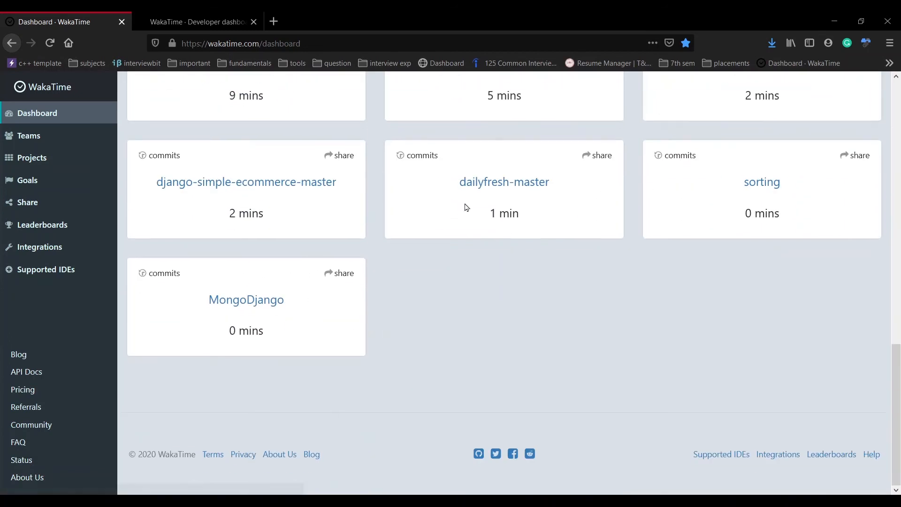